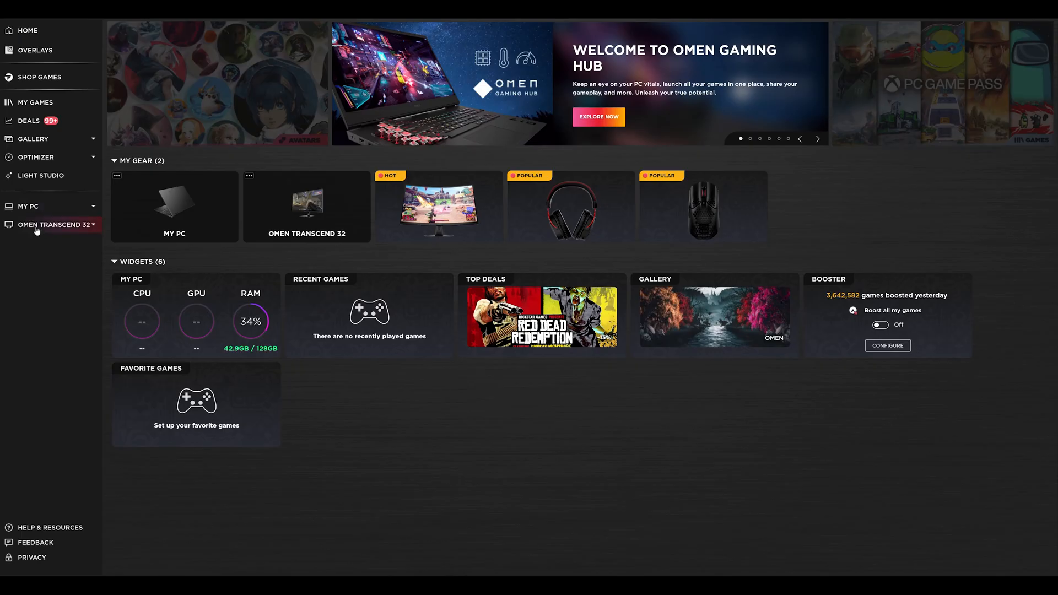
Select OMEN Transcend 32 in the sidebar to show its Gear Switch page
left_click(55, 225)
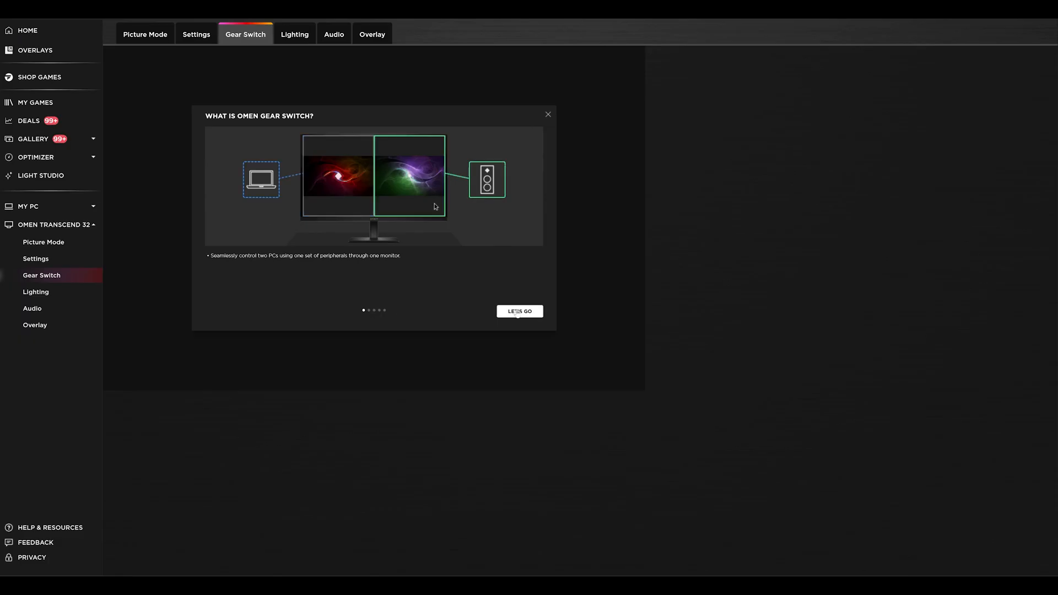
Step through the Gear Switch introduction walkthrough to its end
left_click(519, 311)
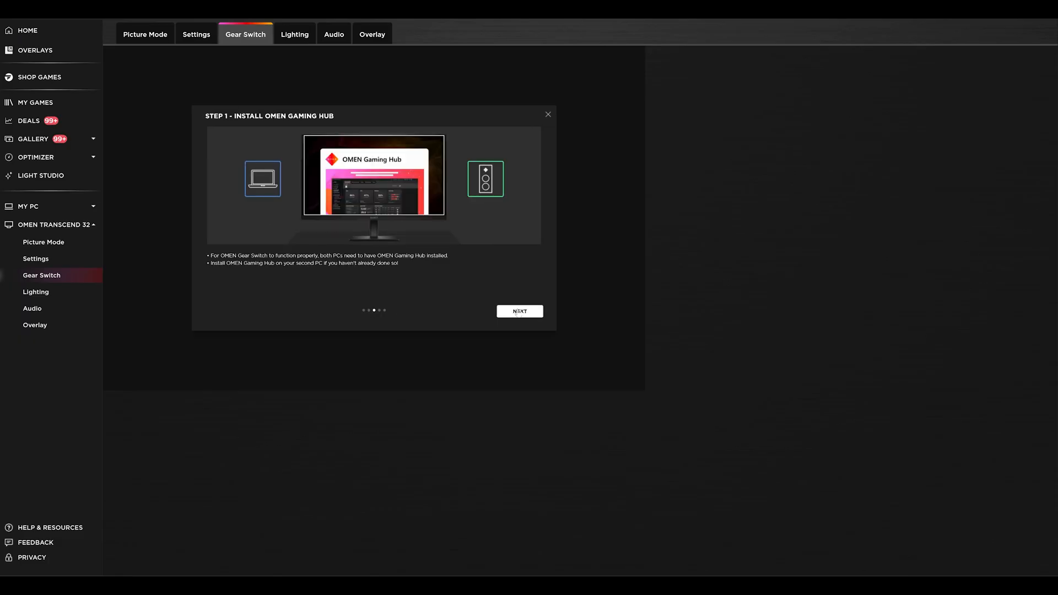
left_click(520, 310)
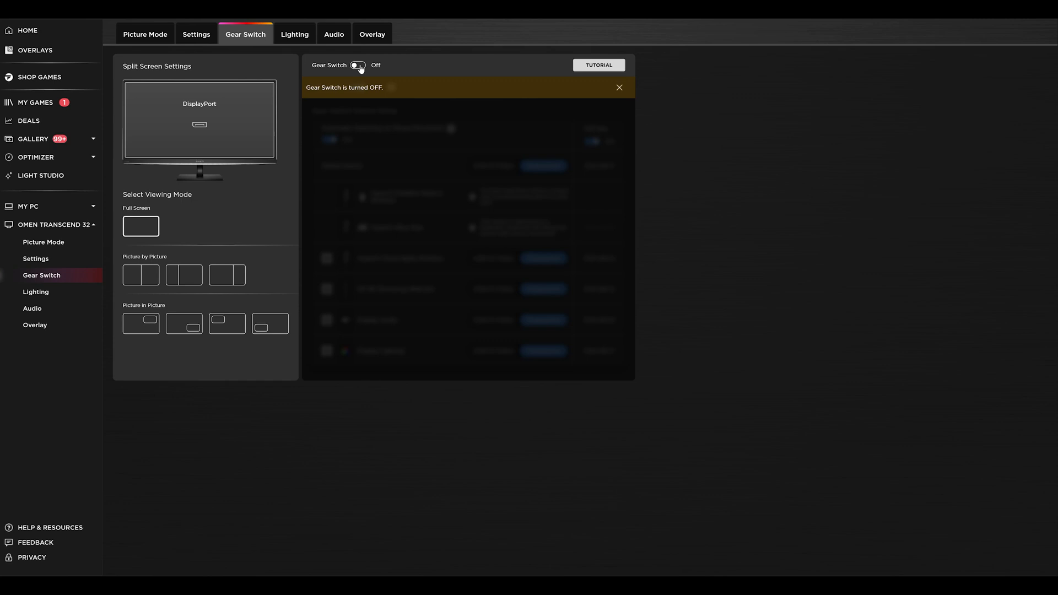
Switch the Gear Switch toggle on to reveal device ports and hotkeys
left_click(358, 65)
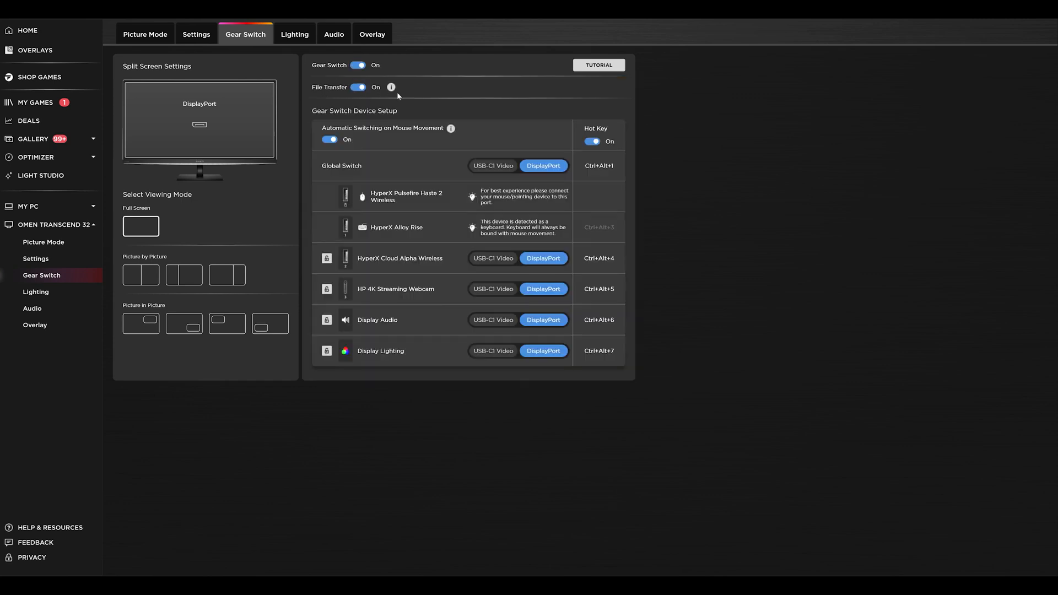
mouse_move(357, 149)
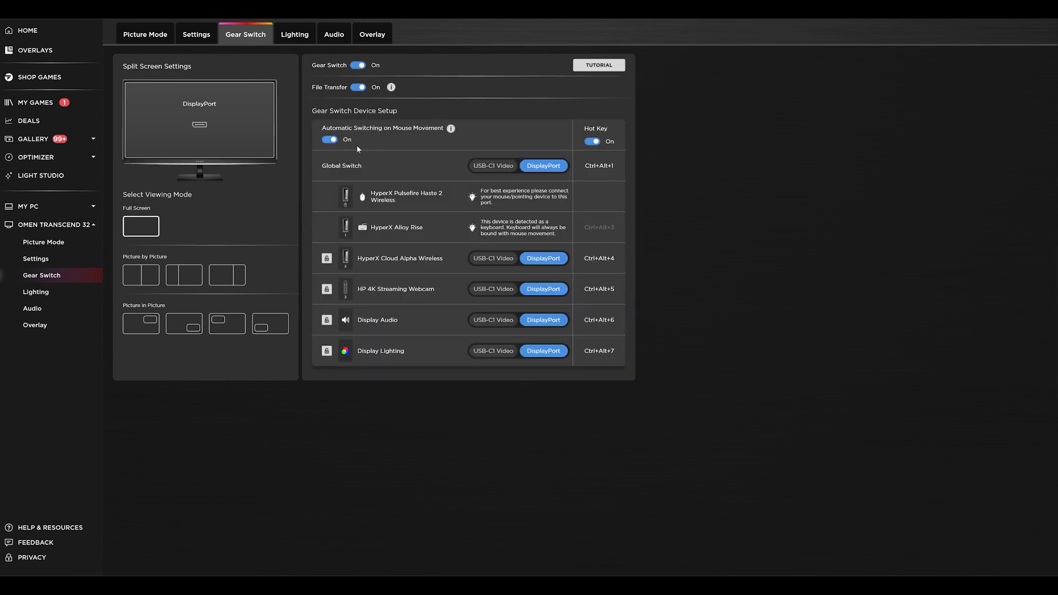